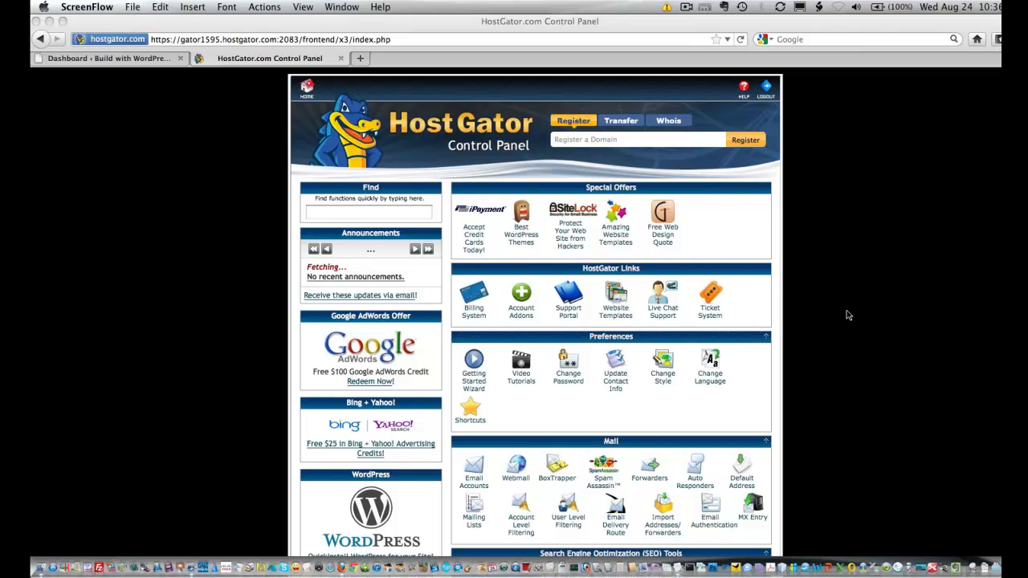
mouse_move(433, 224)
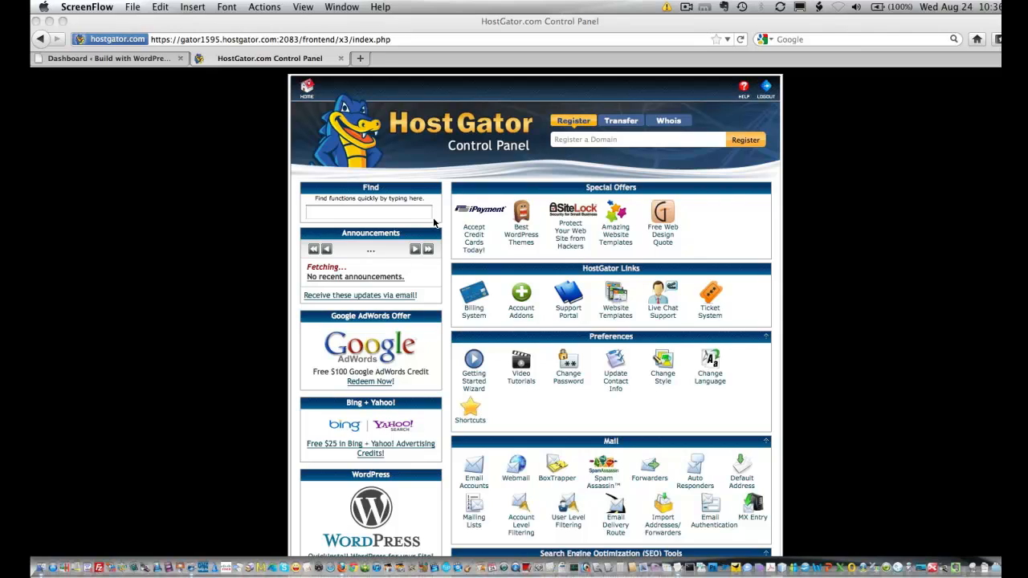
- Scroll to the Domains section and open the Subdomains page for buildwithwp.com
scroll(down, 3)
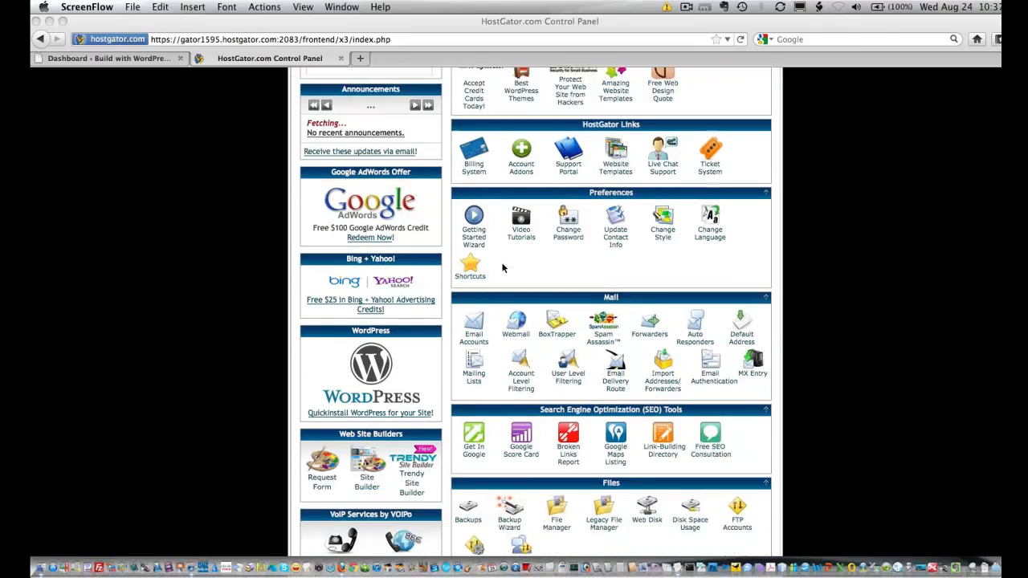
scroll(down, 3)
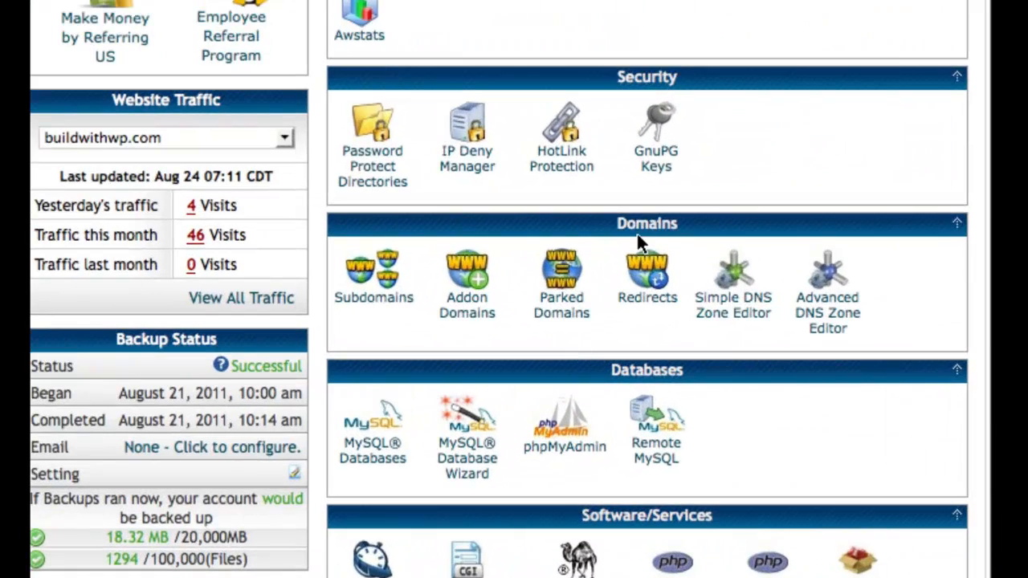
mouse_move(368, 281)
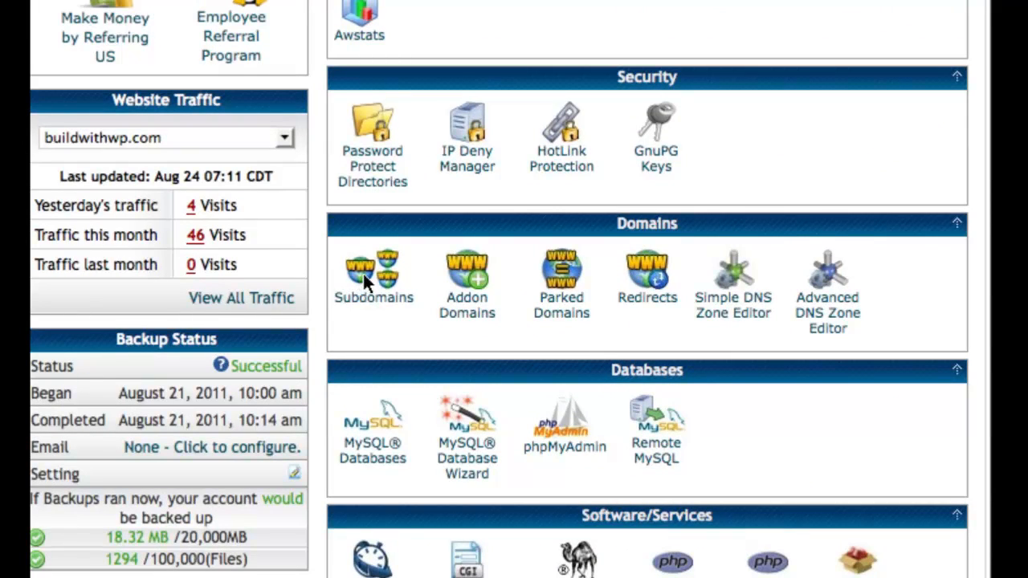
click(373, 273)
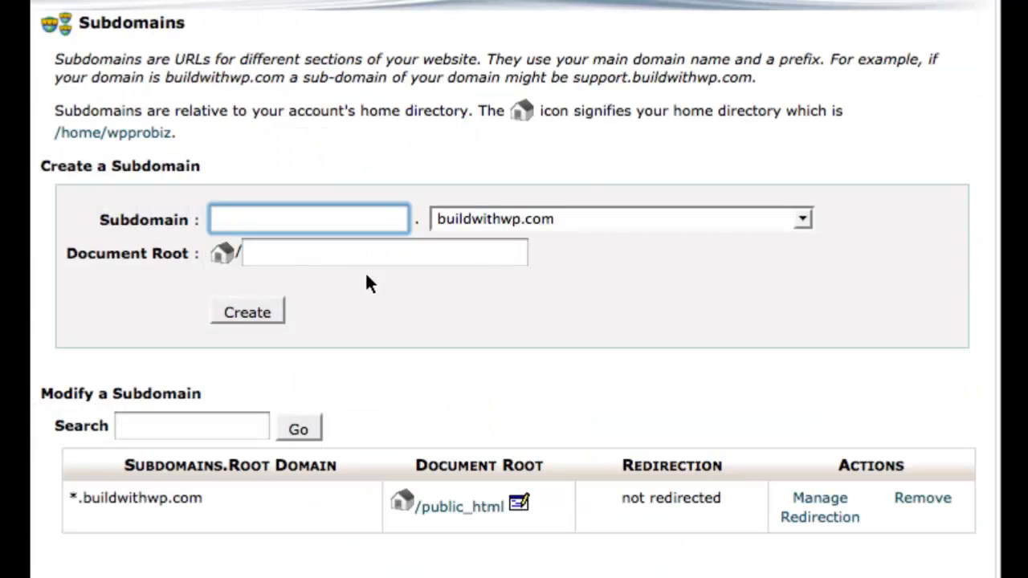
click(247, 312)
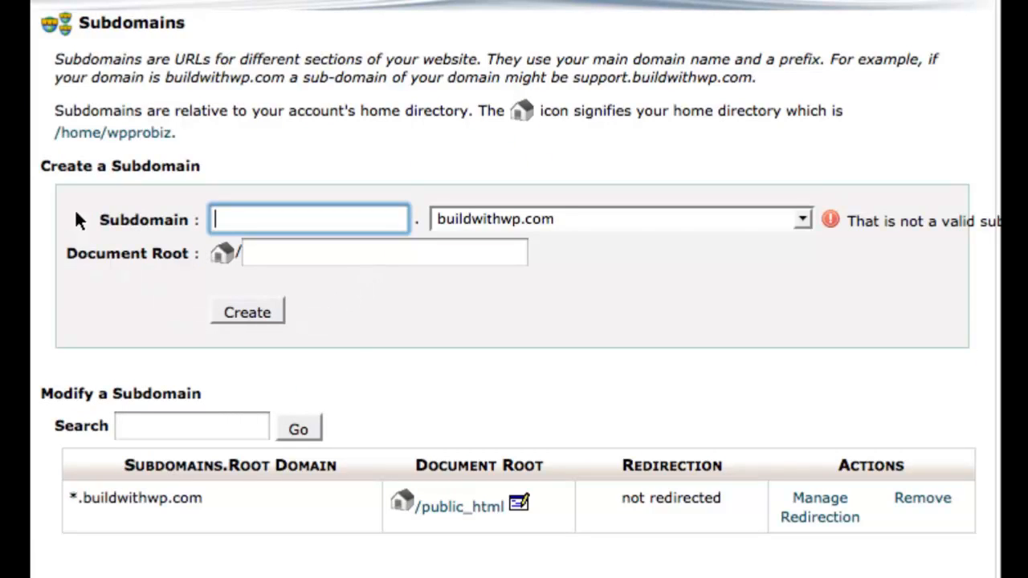
mouse_move(144, 204)
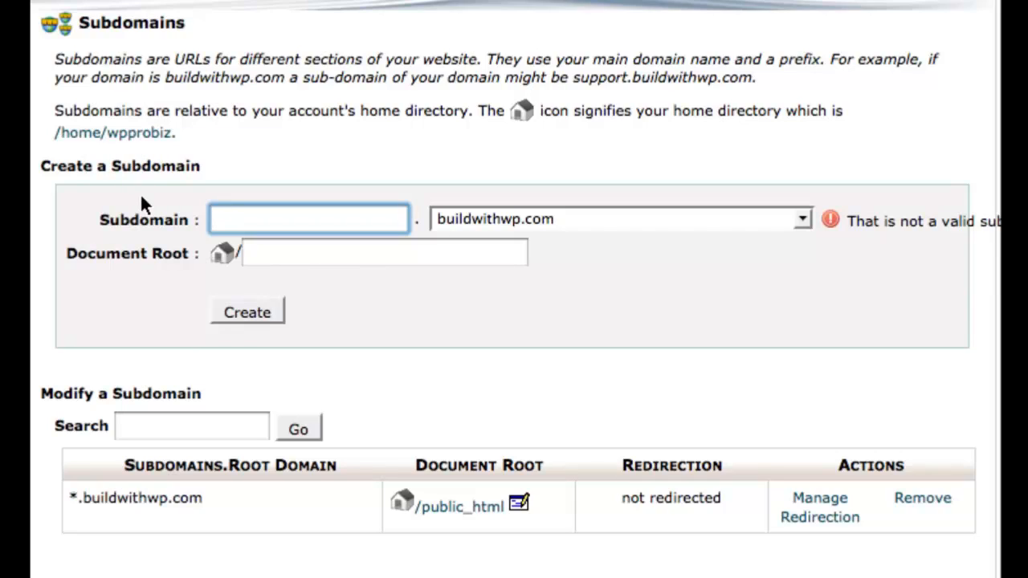
click(309, 219)
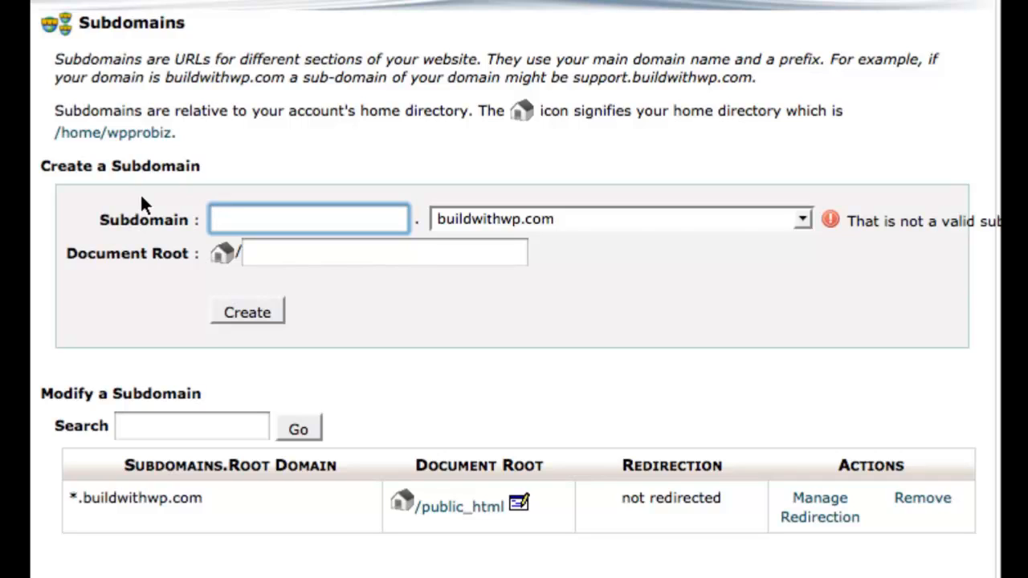
- Enter * as the wildcard subdomain name for buildwithwp.com
text(*)
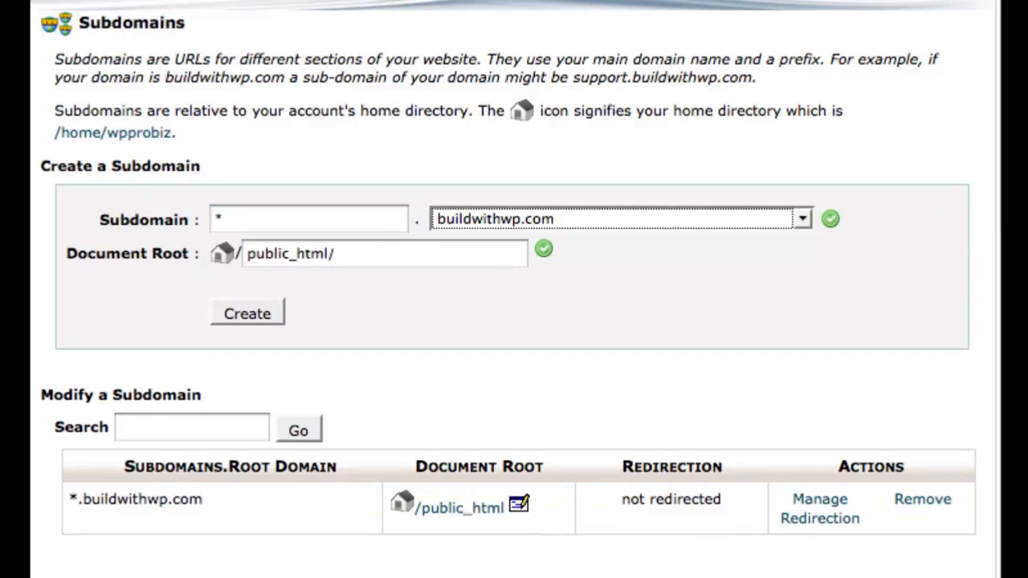
mouse_move(723, 233)
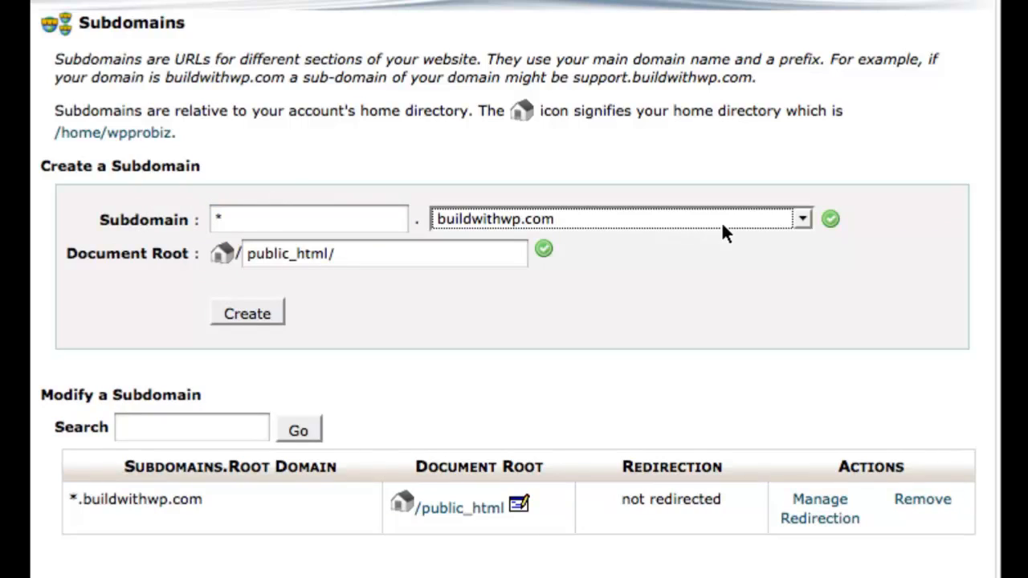
mouse_move(406, 215)
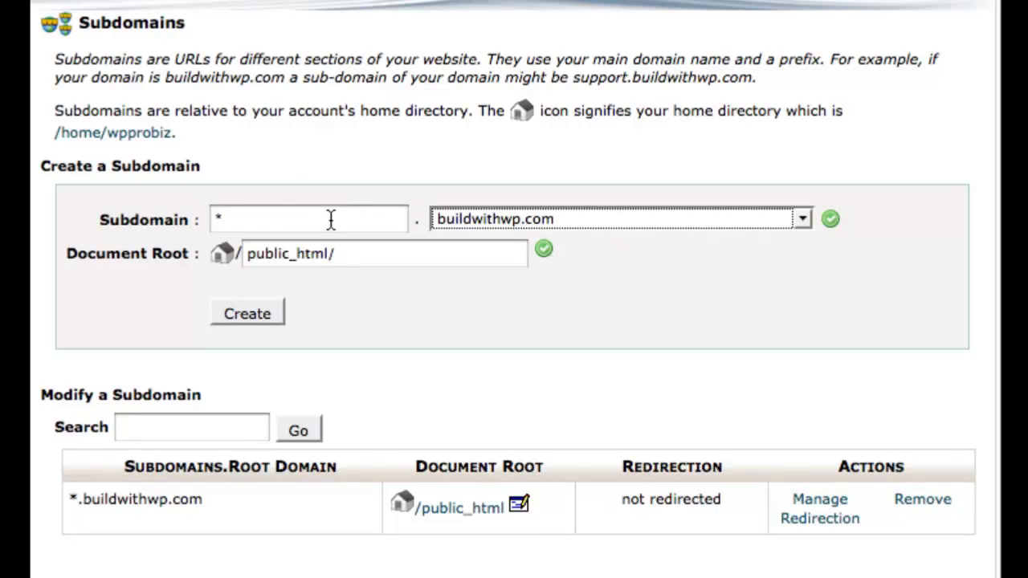
mouse_move(695, 227)
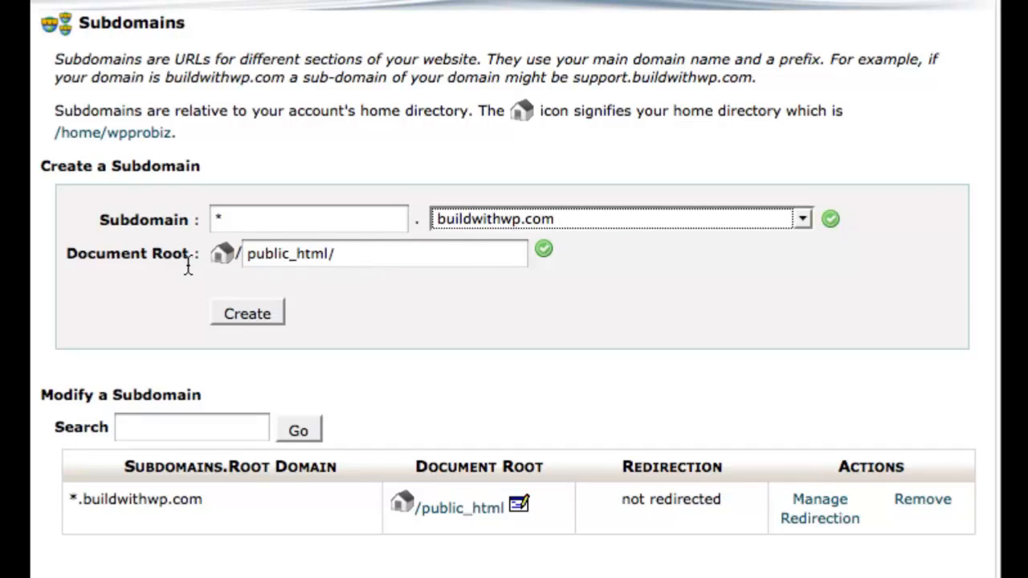
mouse_move(324, 270)
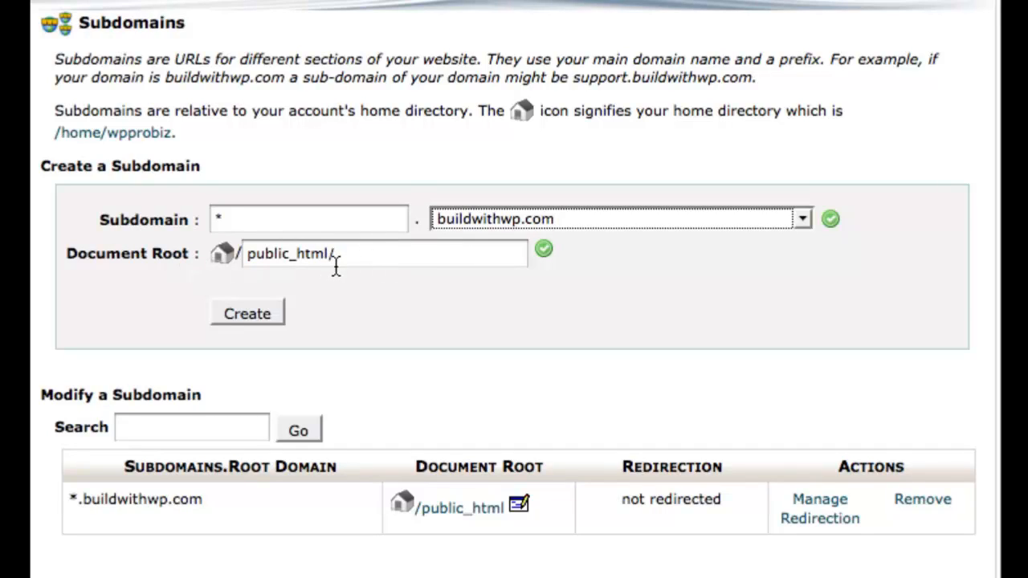
mouse_move(315, 286)
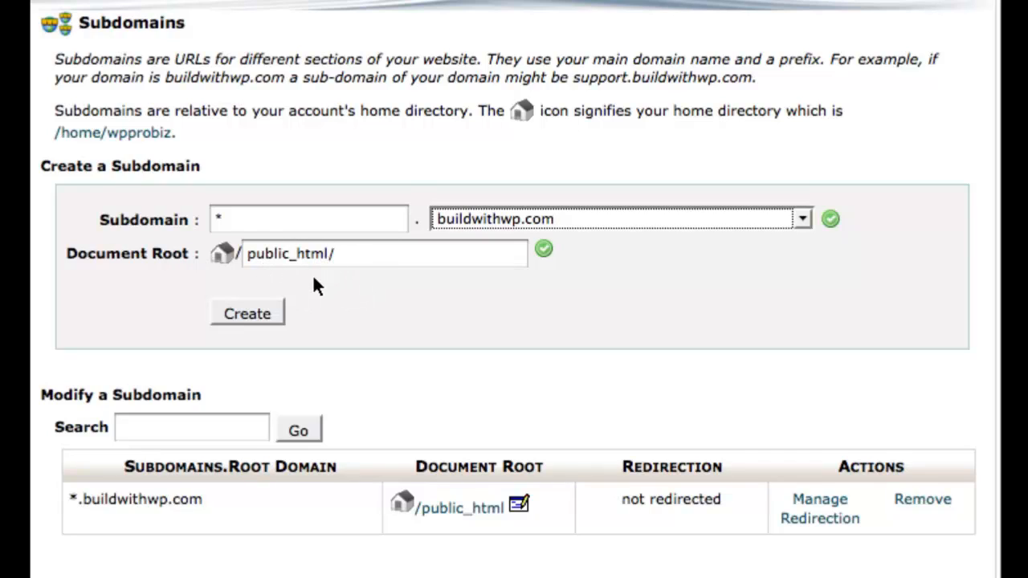
mouse_move(327, 312)
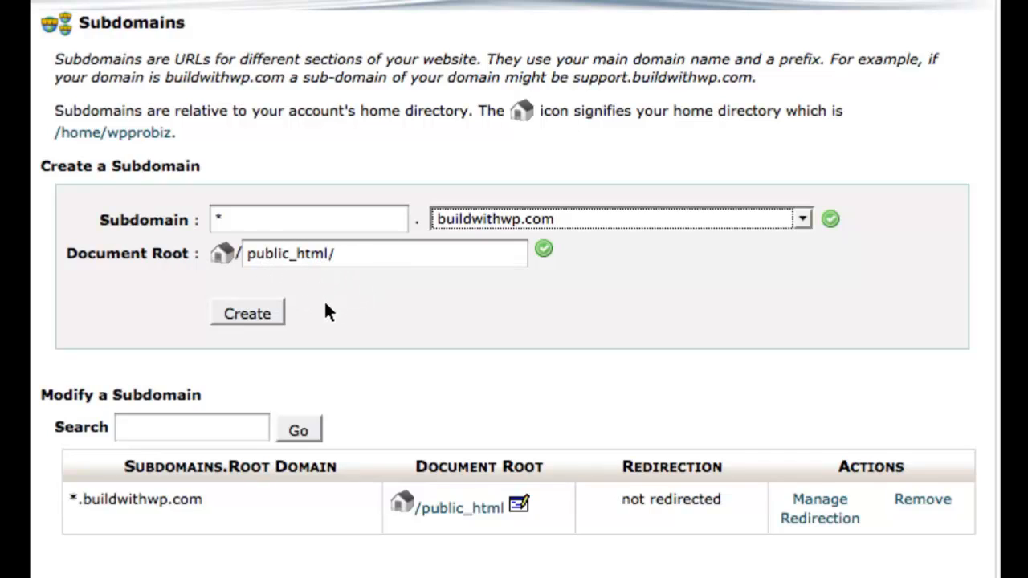
mouse_move(248, 315)
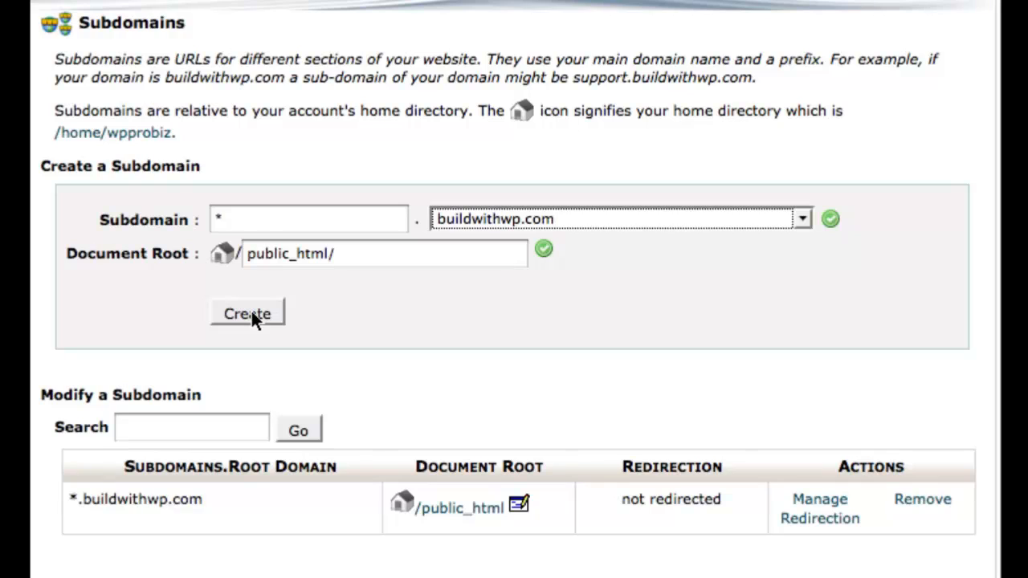
mouse_move(185, 478)
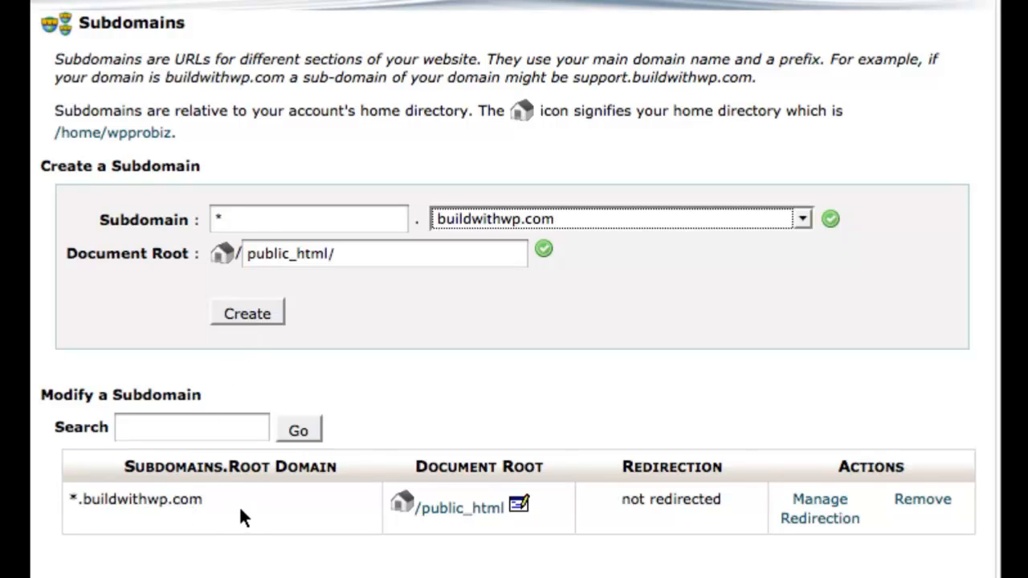
mouse_move(252, 512)
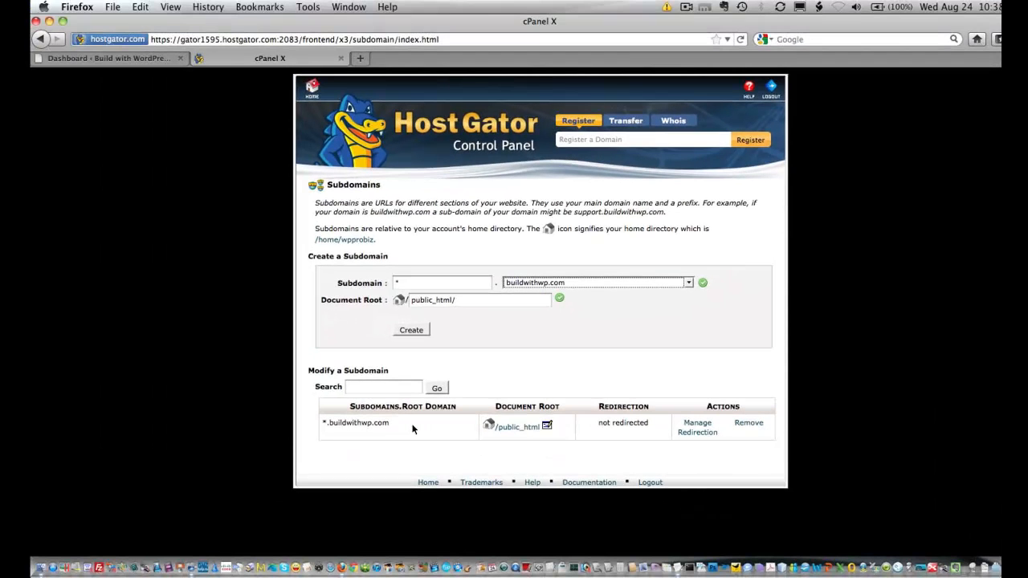
mouse_move(311, 87)
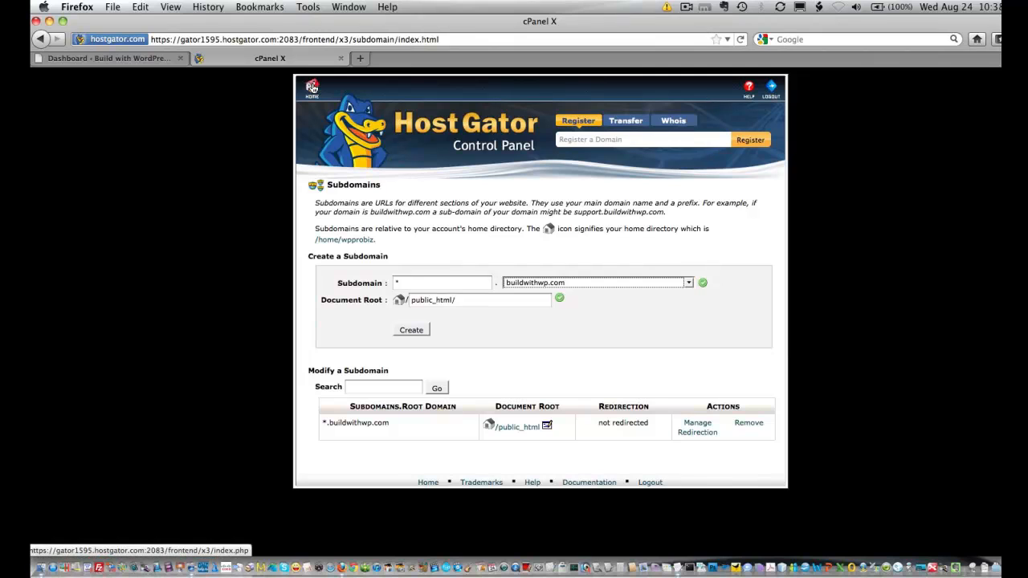
- Return to cPanel home and reopen Subdomains to verify *.buildwithwp.com at public_html
click(308, 87)
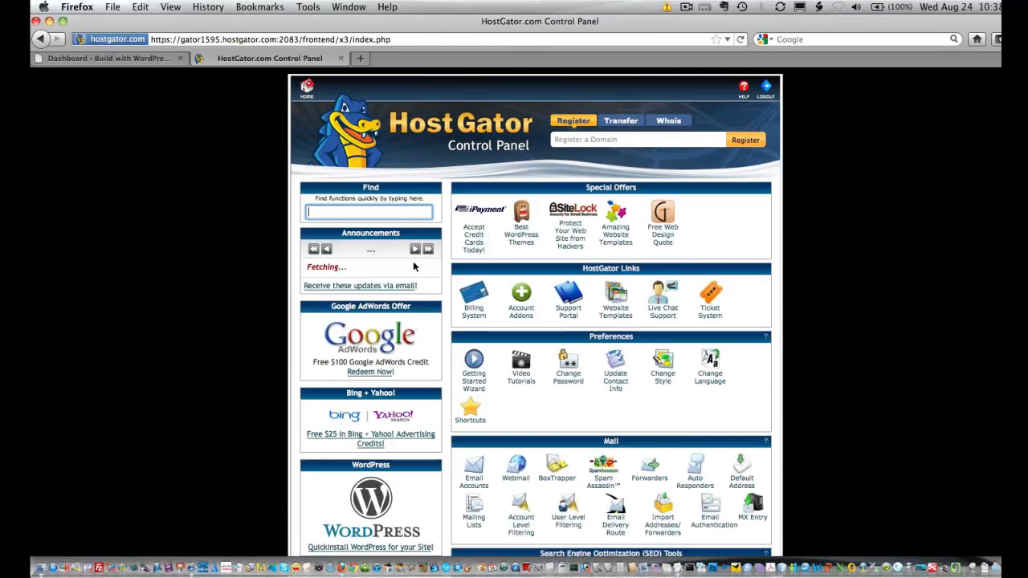
scroll(down, 3)
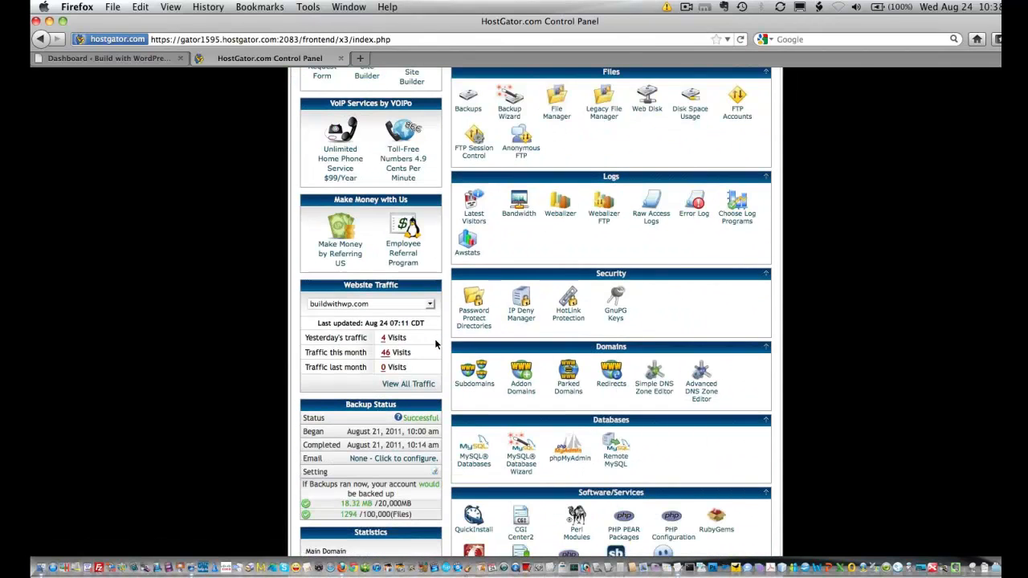
scroll(down, 3)
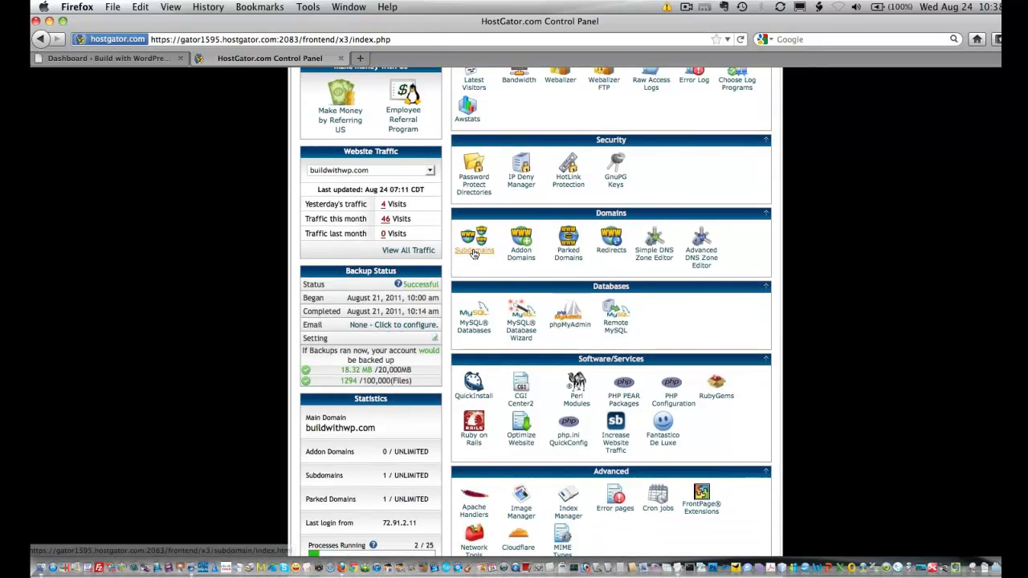
click(474, 241)
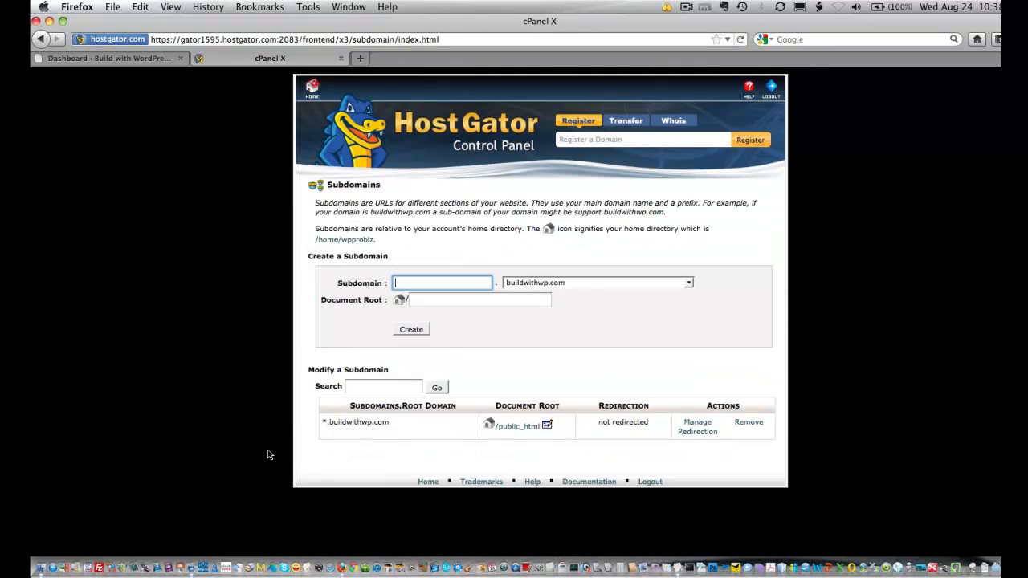